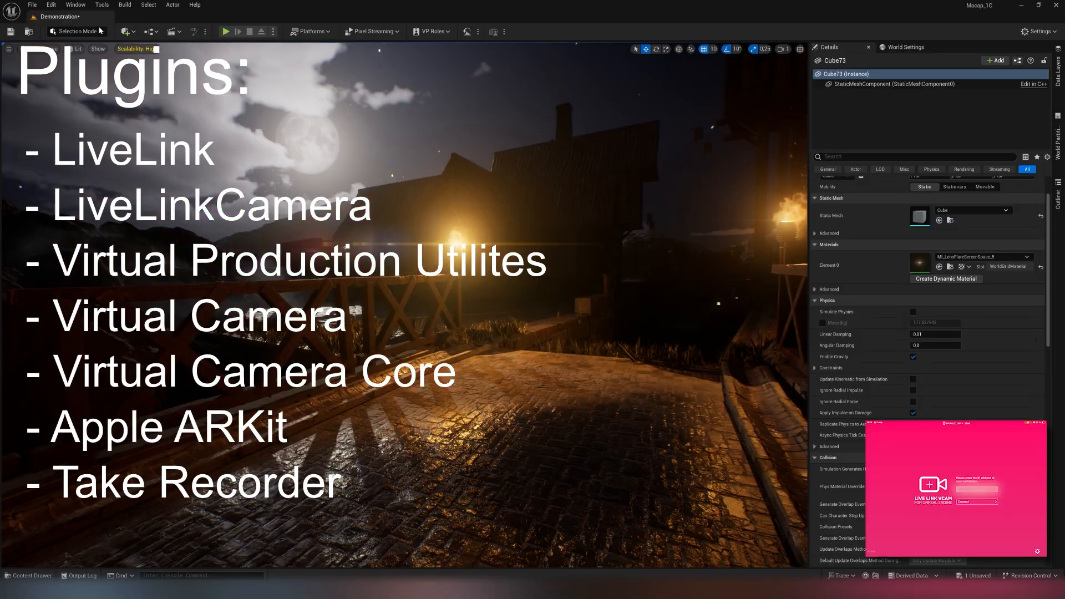
Pilot the VCamActor to look through its virtual camera viewfinder
{"action": "left_click", "coordinate": [124, 31]}
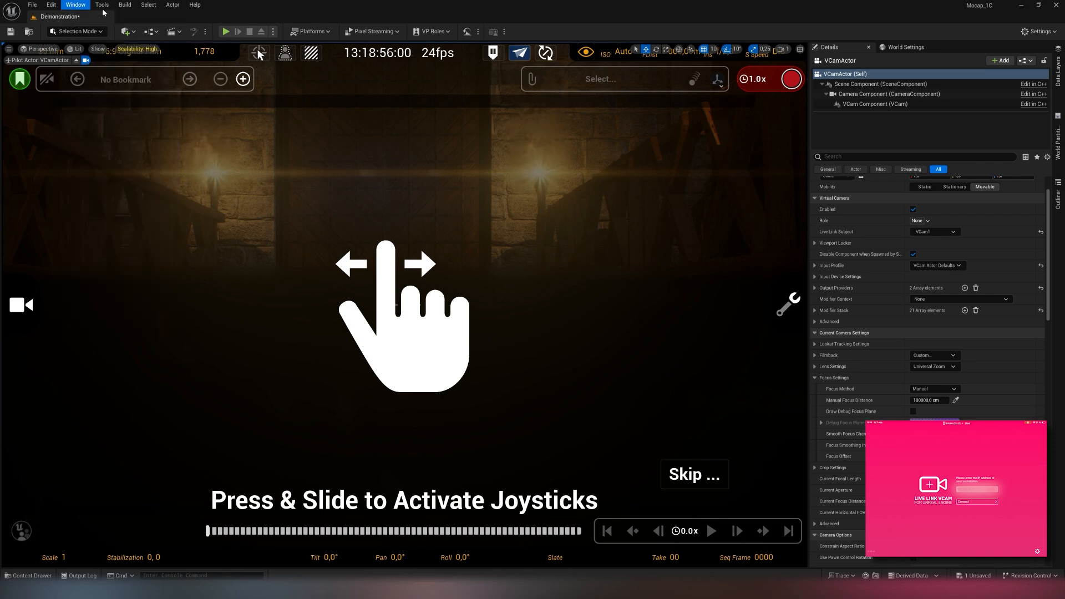
Launch Take Recorder from Window > Cinematics and add VCamActor as a recording source
{"action": "left_click", "coordinate": [75, 5]}
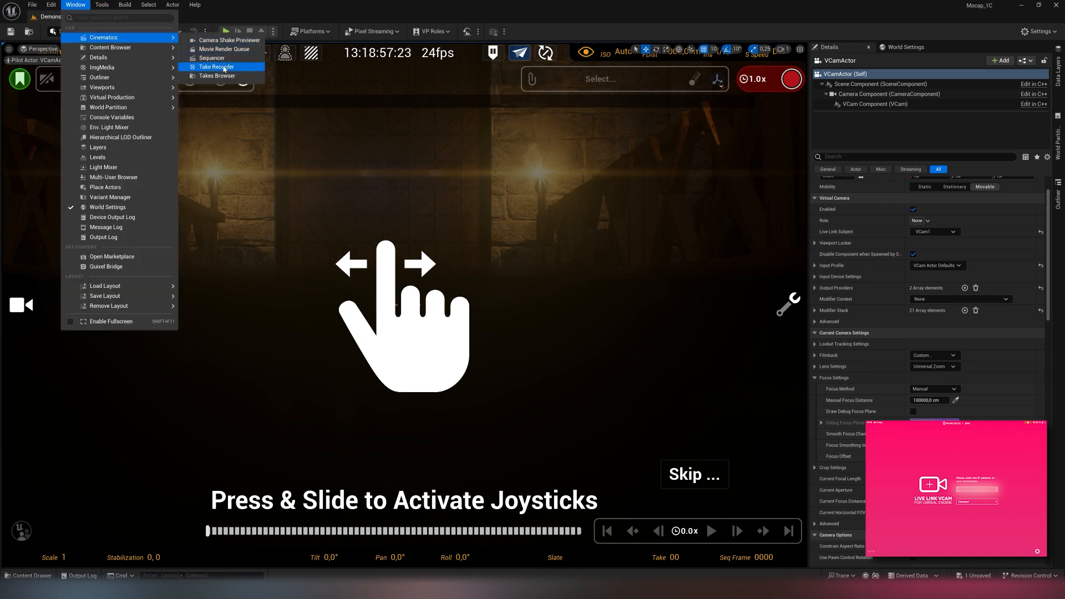
{"action": "left_click", "coordinate": [216, 67]}
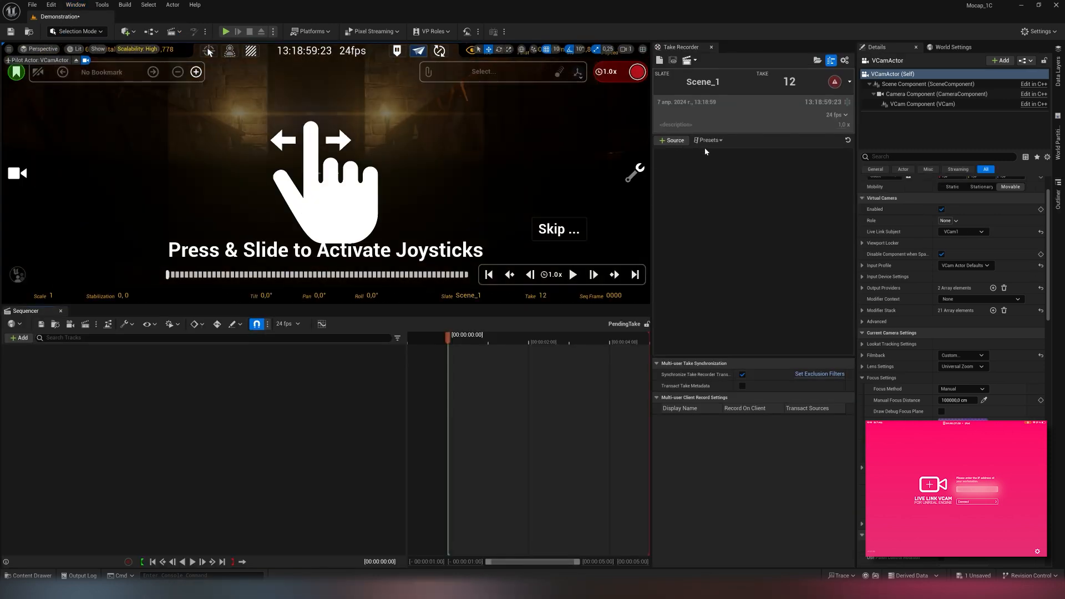
{"action": "left_click", "coordinate": [672, 141]}
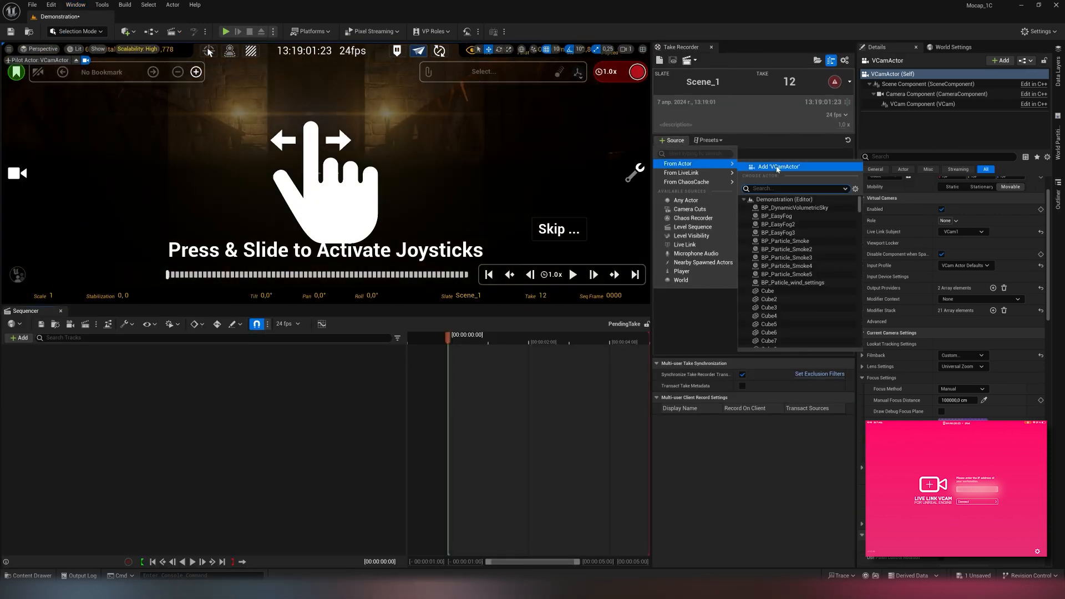
{"action": "left_click", "coordinate": [777, 167]}
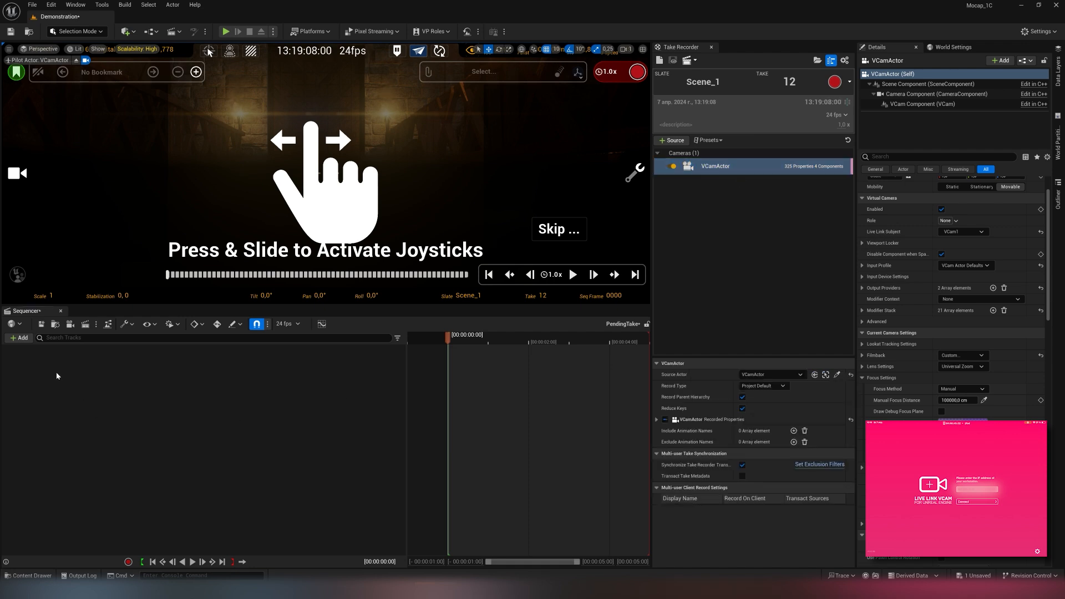
Record a VCamActor take and expand its recorded transform track in Sequencer
{"action": "left_click", "coordinate": [21, 337]}
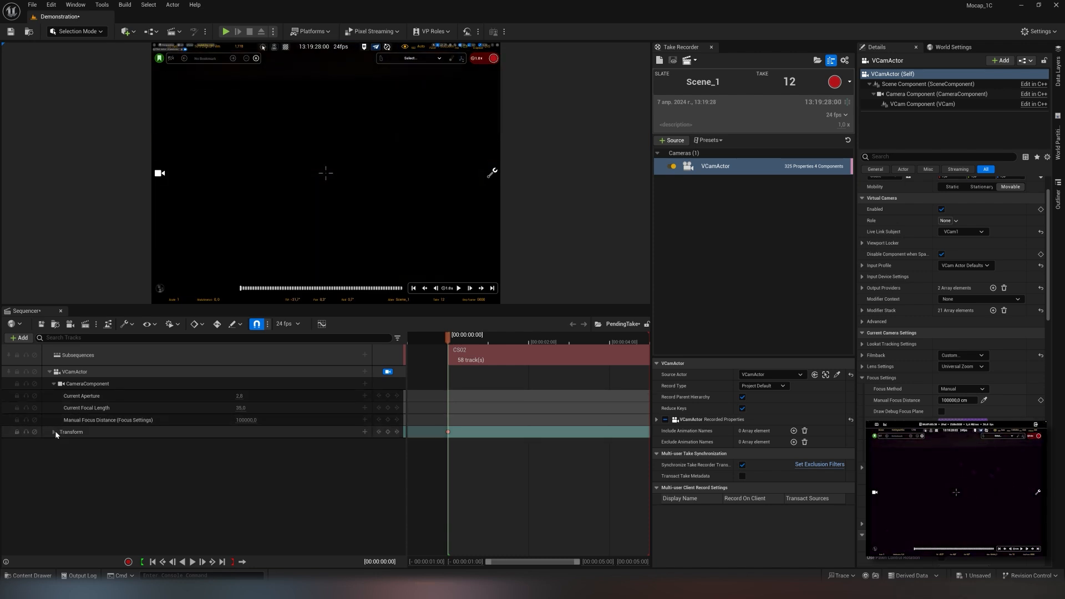
{"action": "left_click", "coordinate": [55, 432]}
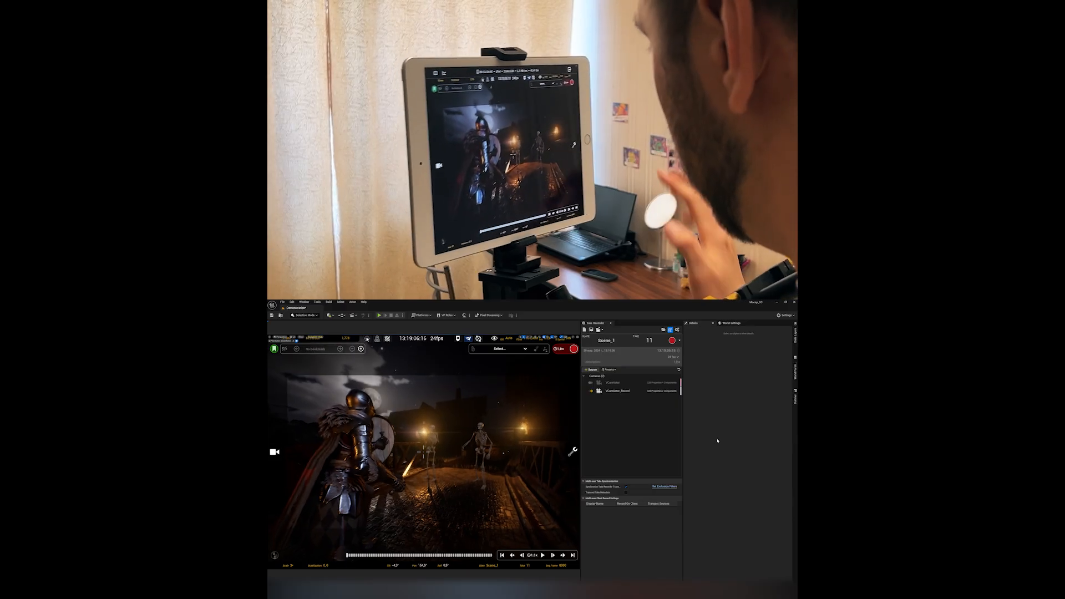
Record take 11 of Scene_1 while framing the knight and skeleton from the iPad, then stop
{"action": "left_click", "coordinate": [573, 348]}
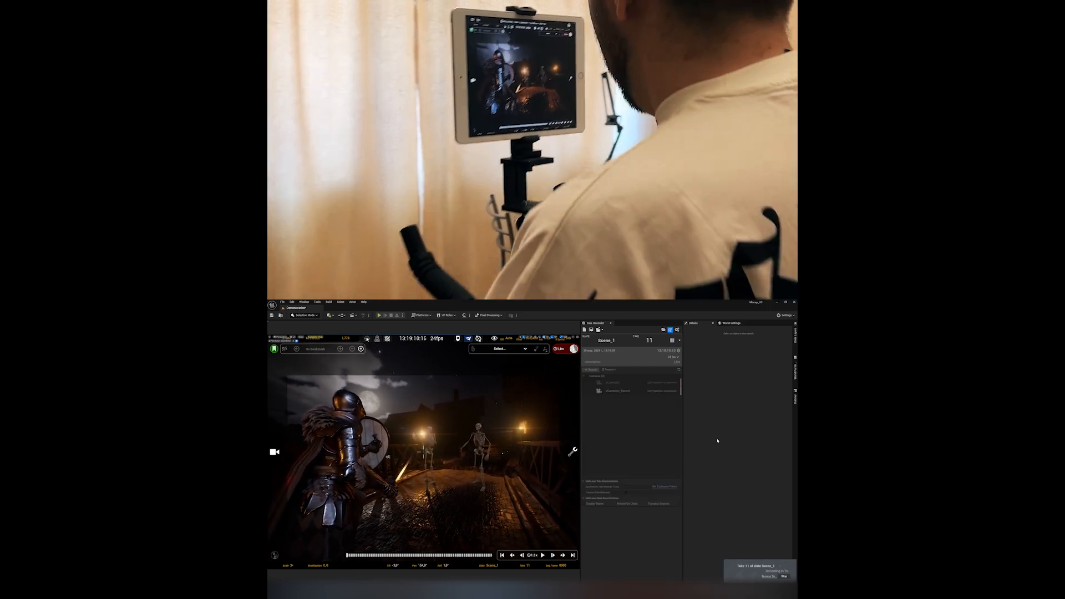
{"action": "left_click", "coordinate": [543, 555]}
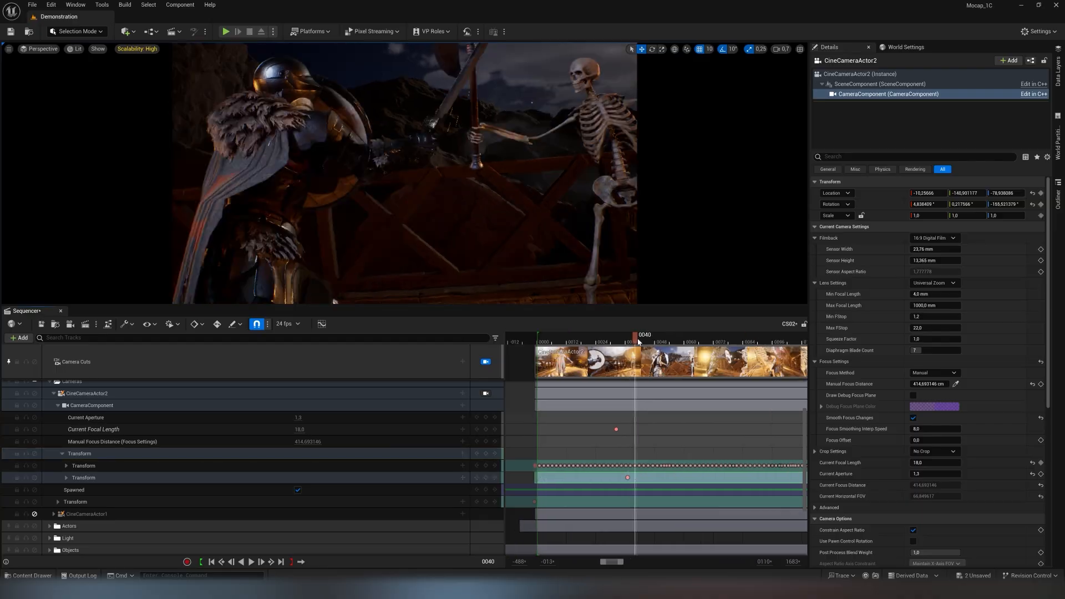
Expand CineCameraActor2's Transform track to show its Roll, Pitch and Yaw rotation keys
{"action": "left_click", "coordinate": [83, 478]}
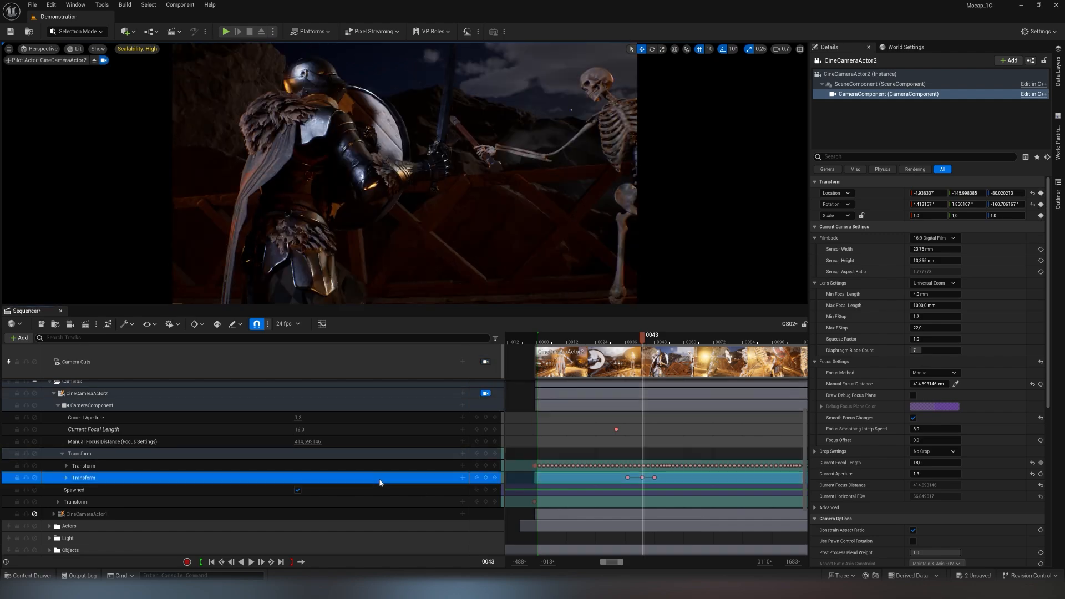
{"action": "left_click", "coordinate": [65, 478]}
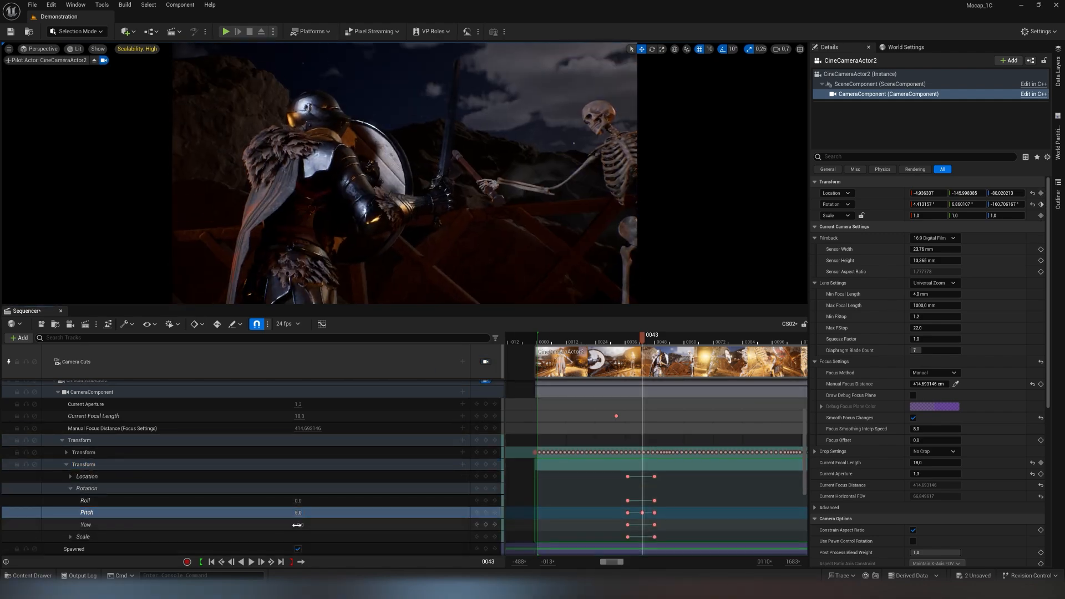